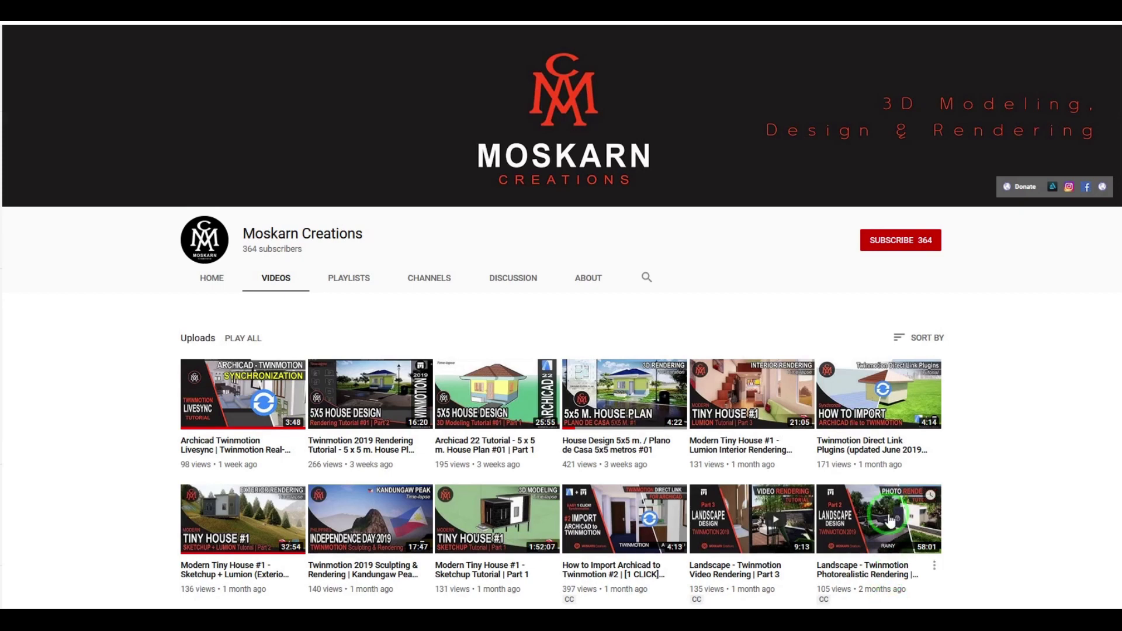
Step: Subscribe to Moskarn Creations and turn on its upload notifications
{"action": "left_click", "coordinate": [900, 240]}
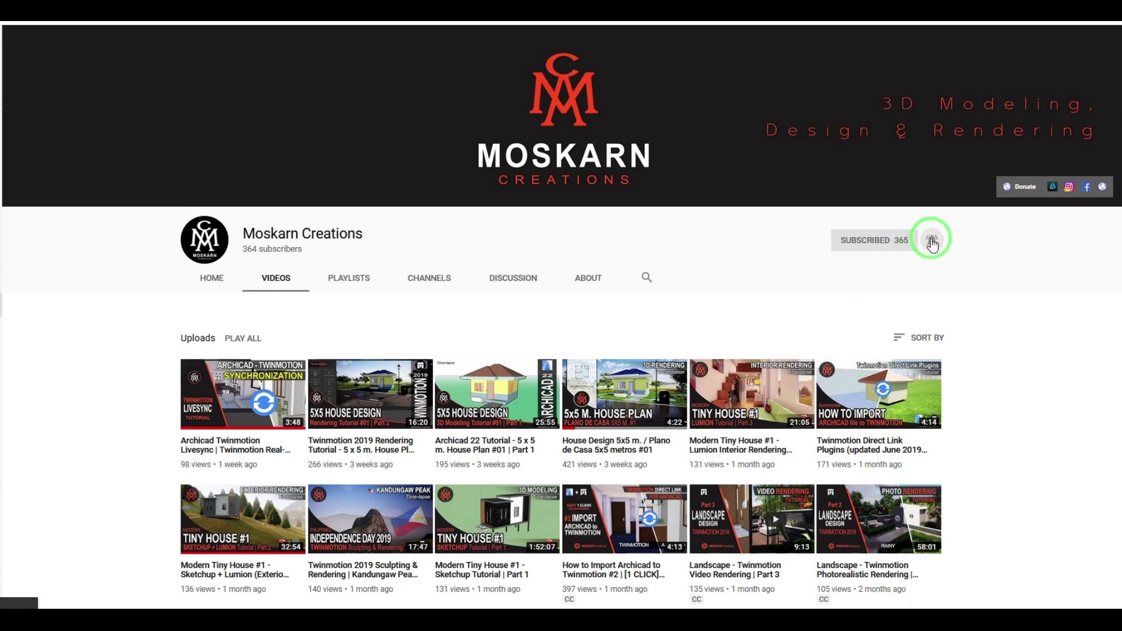
{"action": "left_click", "coordinate": [932, 240]}
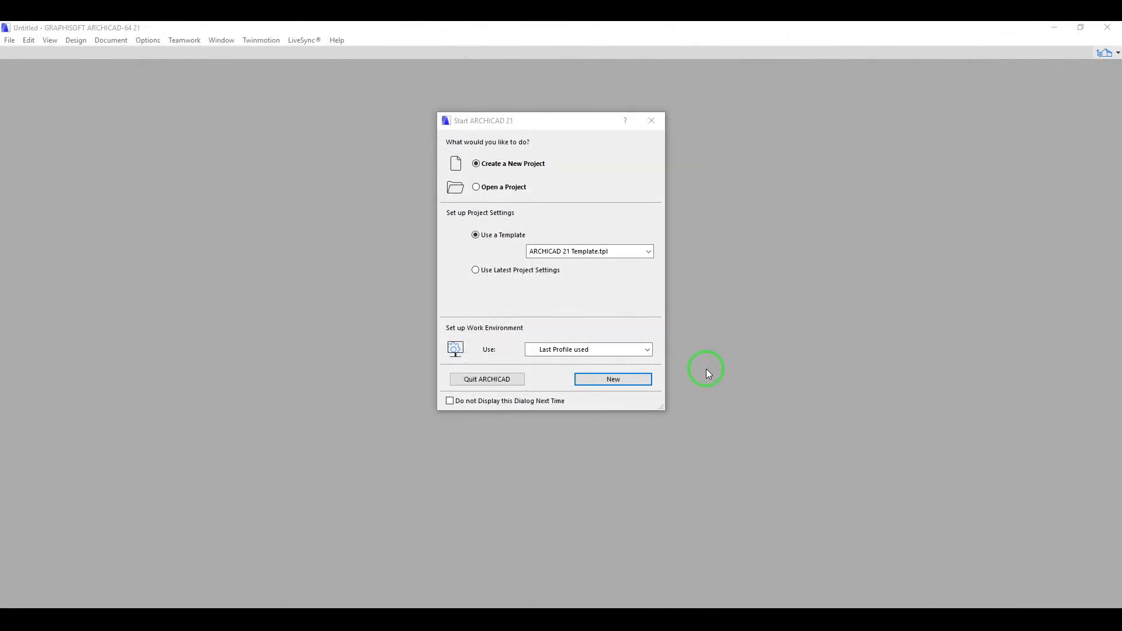
{"action": "mouse_move", "coordinate": [652, 318]}
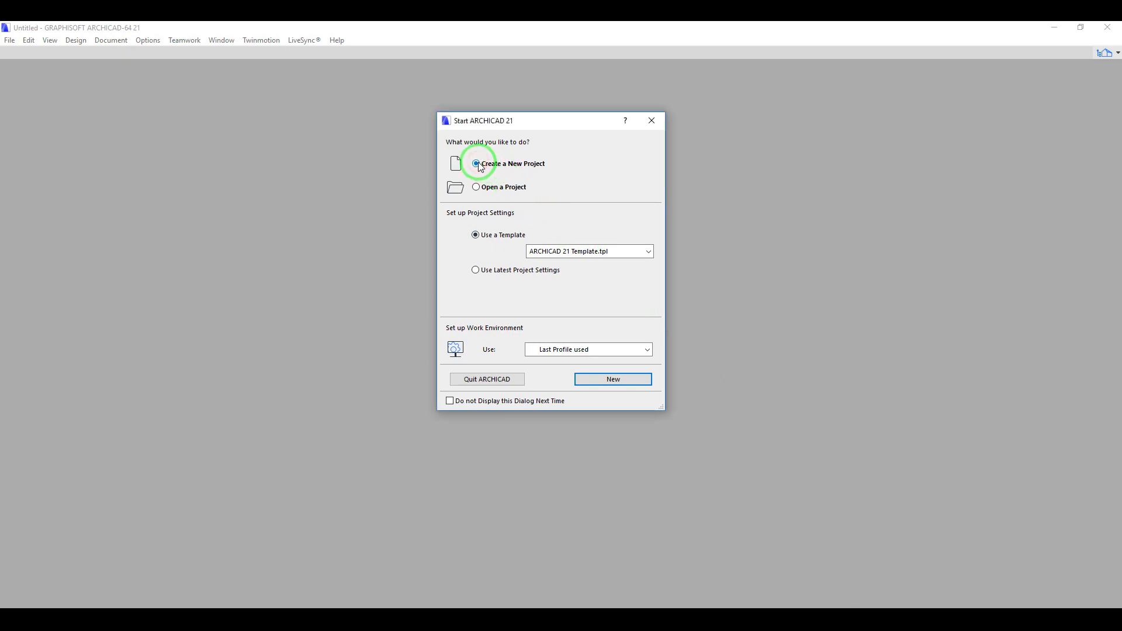
Step: Create a new project using the Default Profile work environment
{"action": "left_click", "coordinate": [647, 350]}
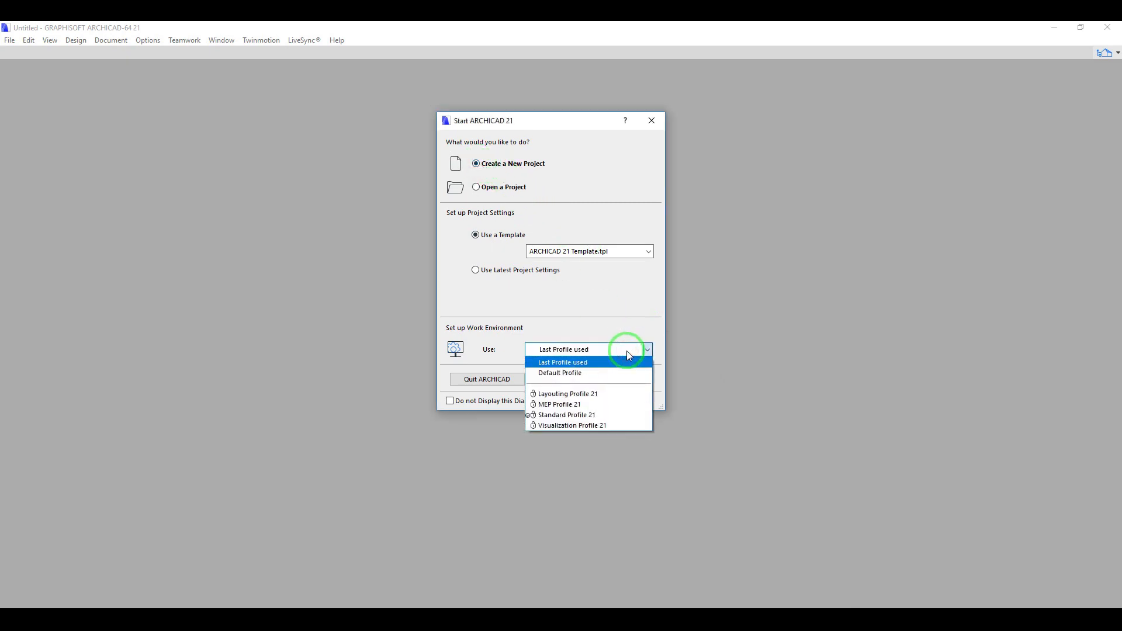
{"action": "mouse_move", "coordinate": [560, 373]}
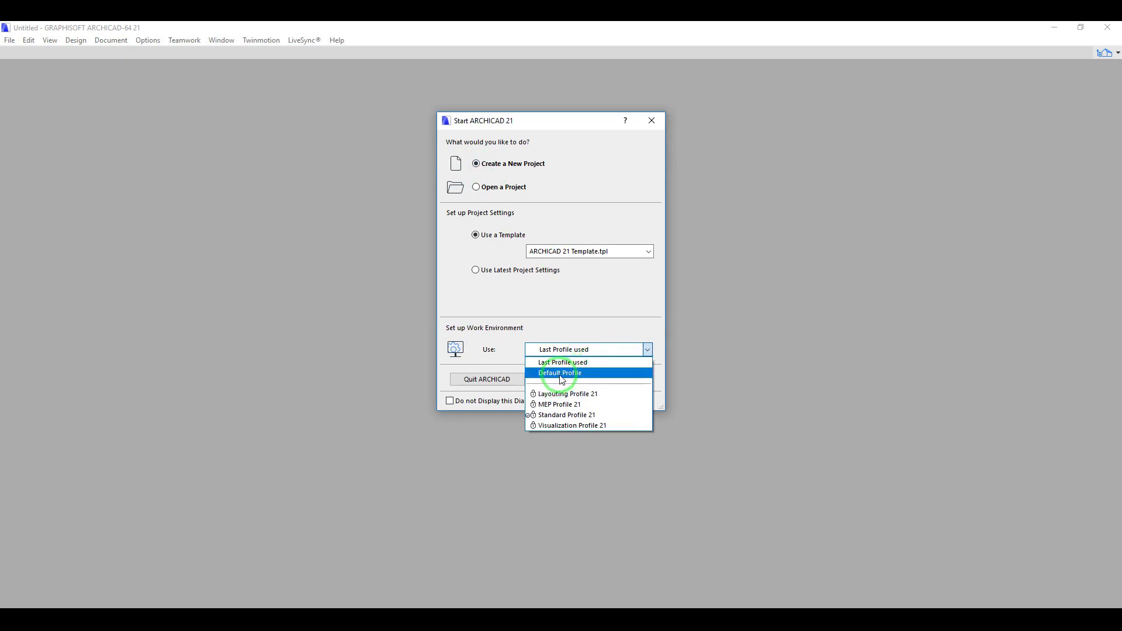
{"action": "left_click", "coordinate": [560, 373]}
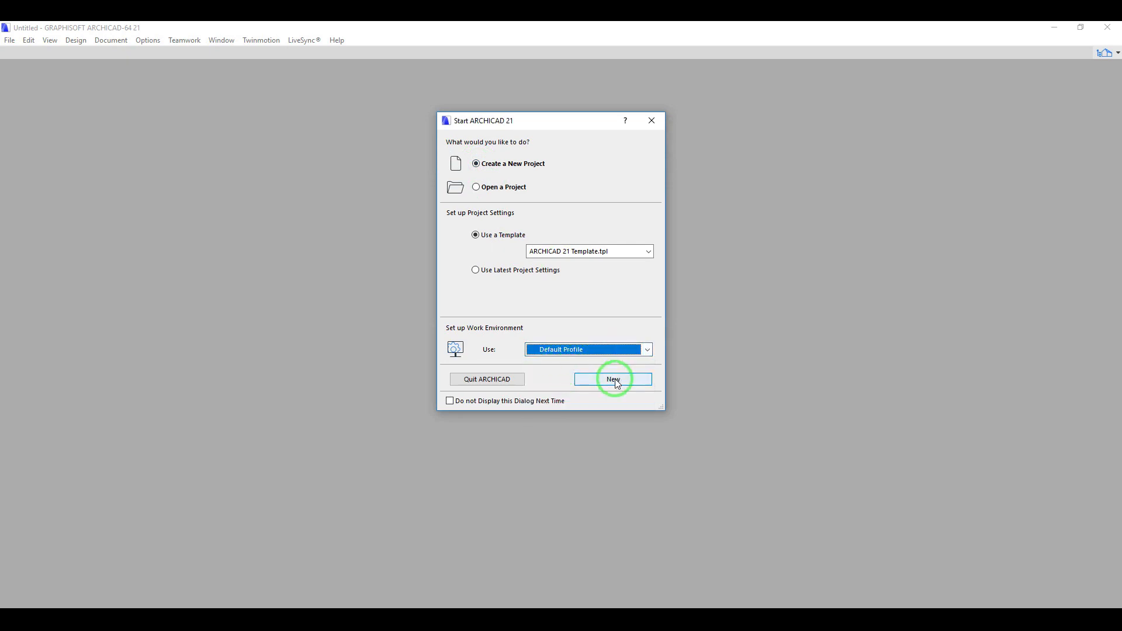
{"action": "left_click", "coordinate": [611, 379]}
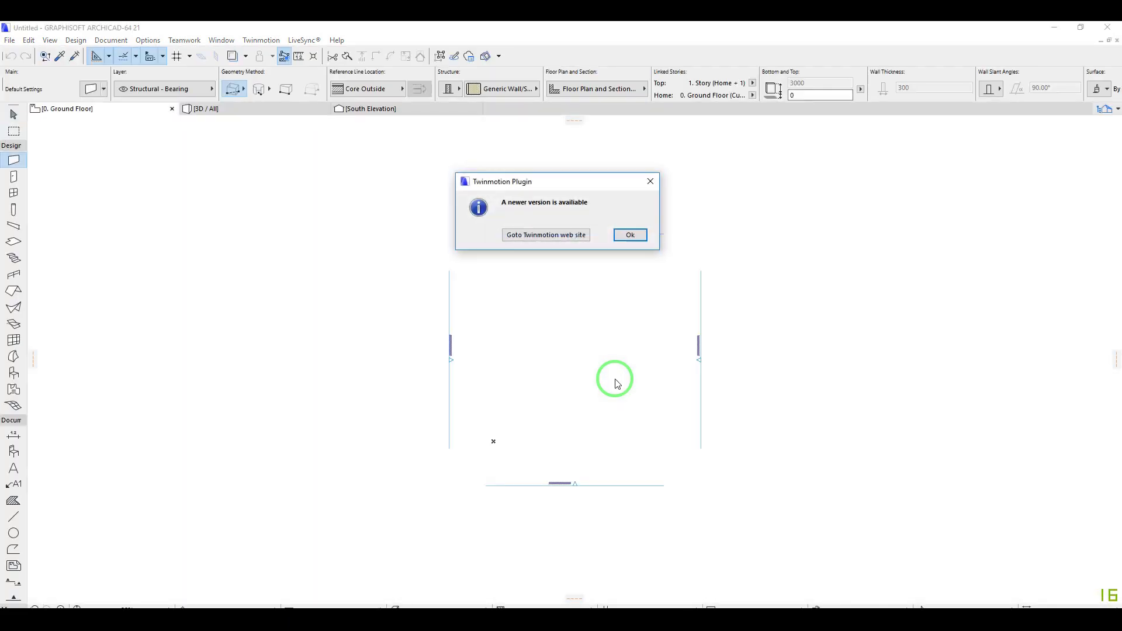
Step: Draw a rectangular box of walls from the origin using the Wall tool's Rectangle method
{"action": "left_click", "coordinate": [629, 235]}
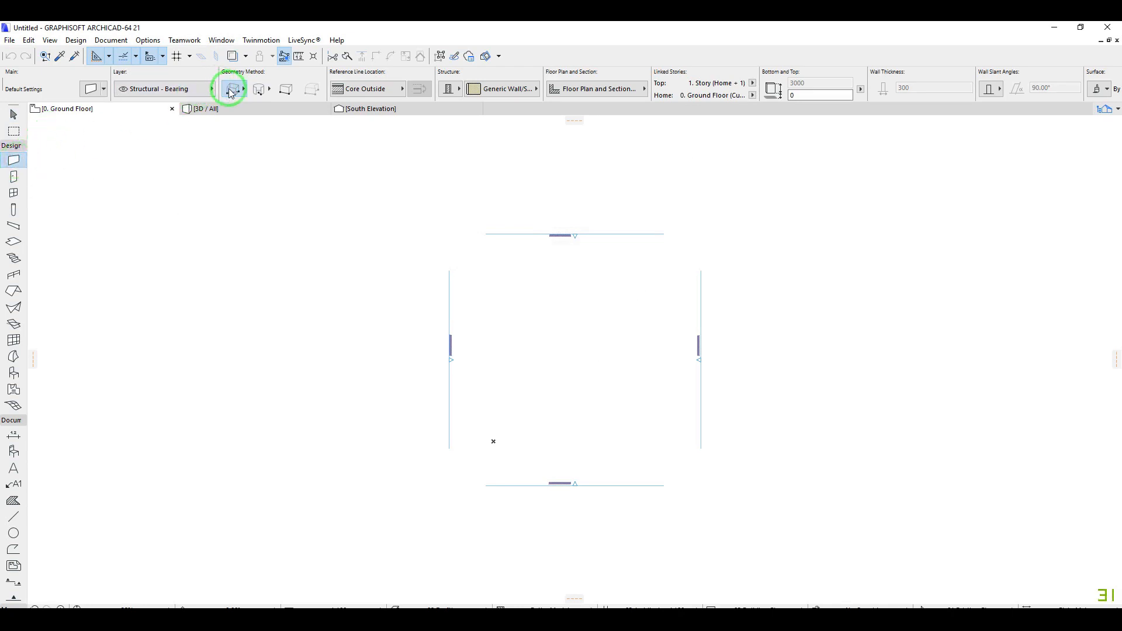
{"action": "left_click", "coordinate": [231, 87]}
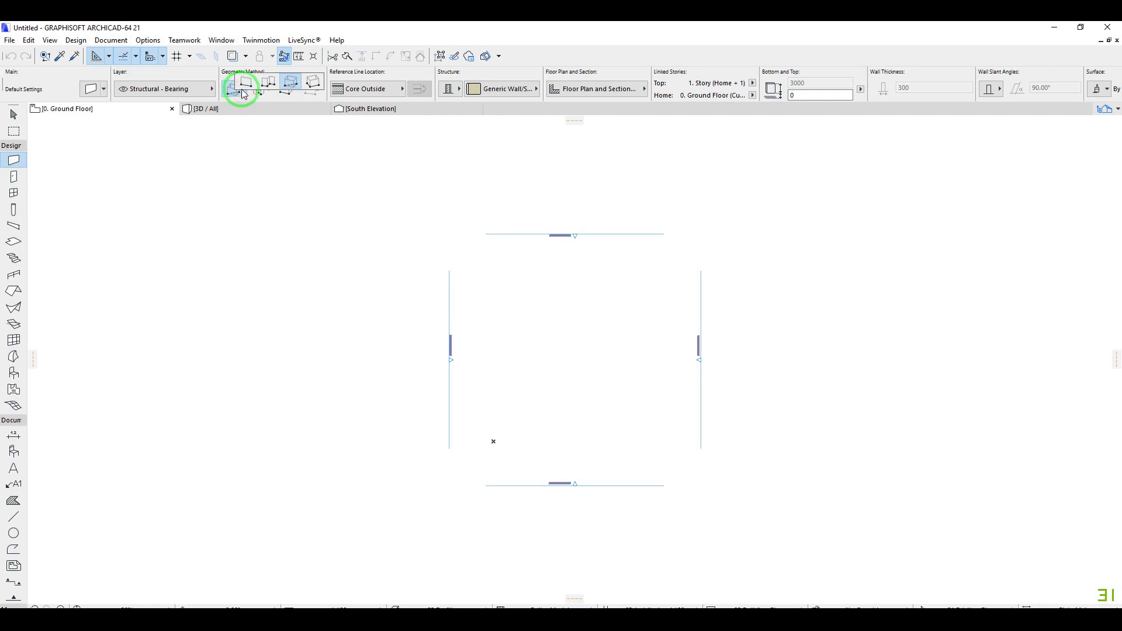
{"action": "left_click", "coordinate": [286, 81]}
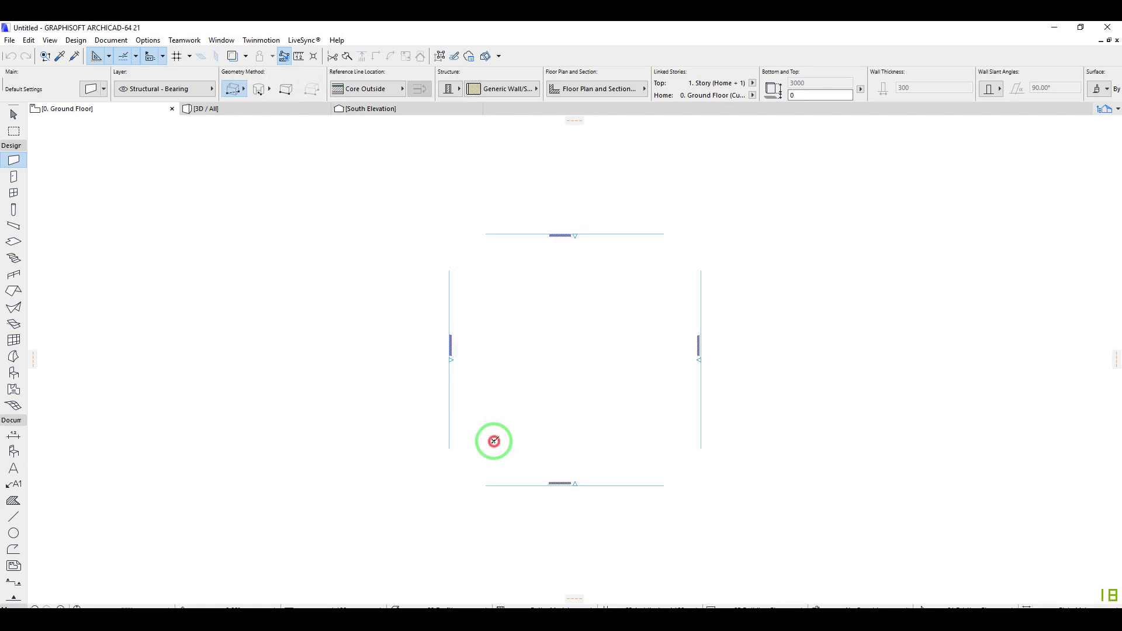
{"action": "left_click_drag", "start_coordinate": [492, 441], "coordinate": [560, 374]}
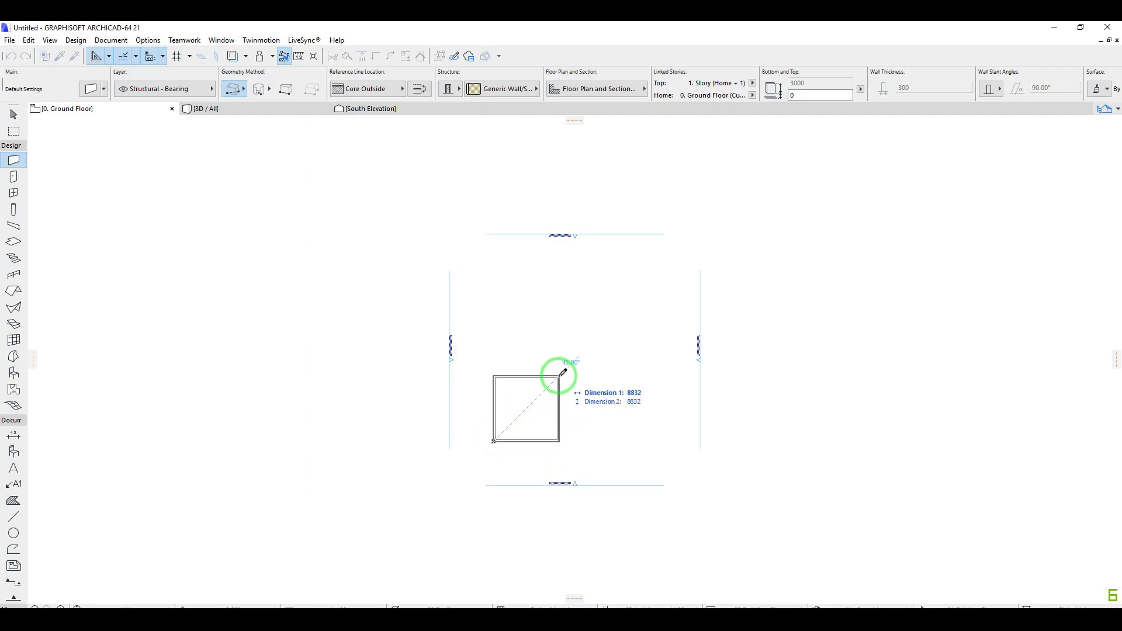
{"action": "left_click", "coordinate": [560, 374]}
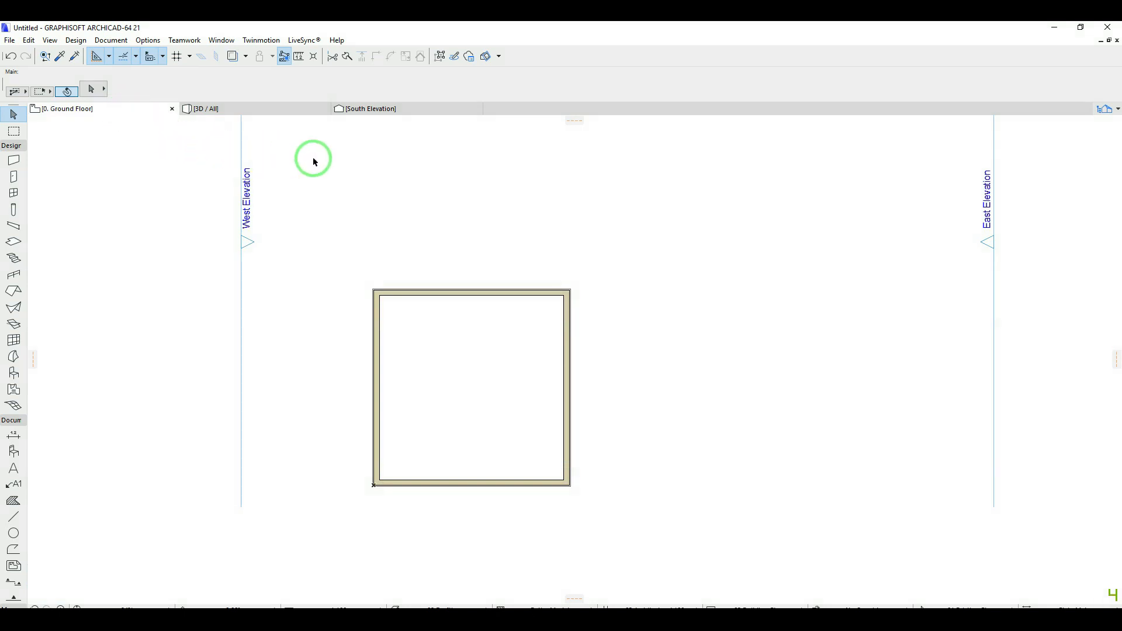
Step: View the wall box in the South Elevation and then in 3D
{"action": "left_click", "coordinate": [370, 108]}
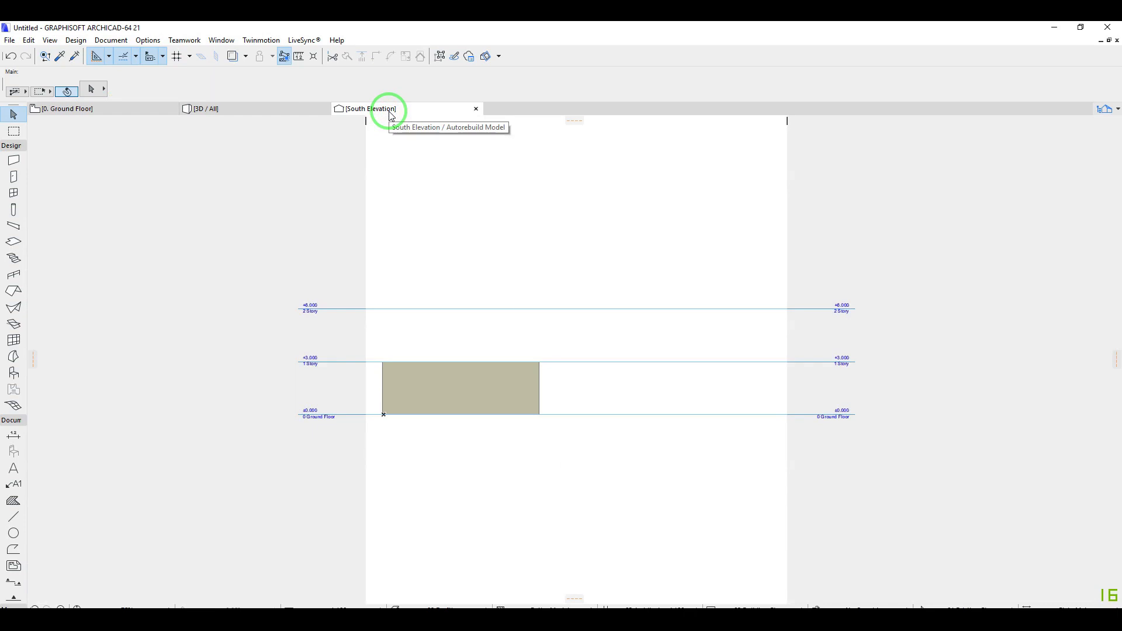
{"action": "left_click", "coordinate": [204, 107]}
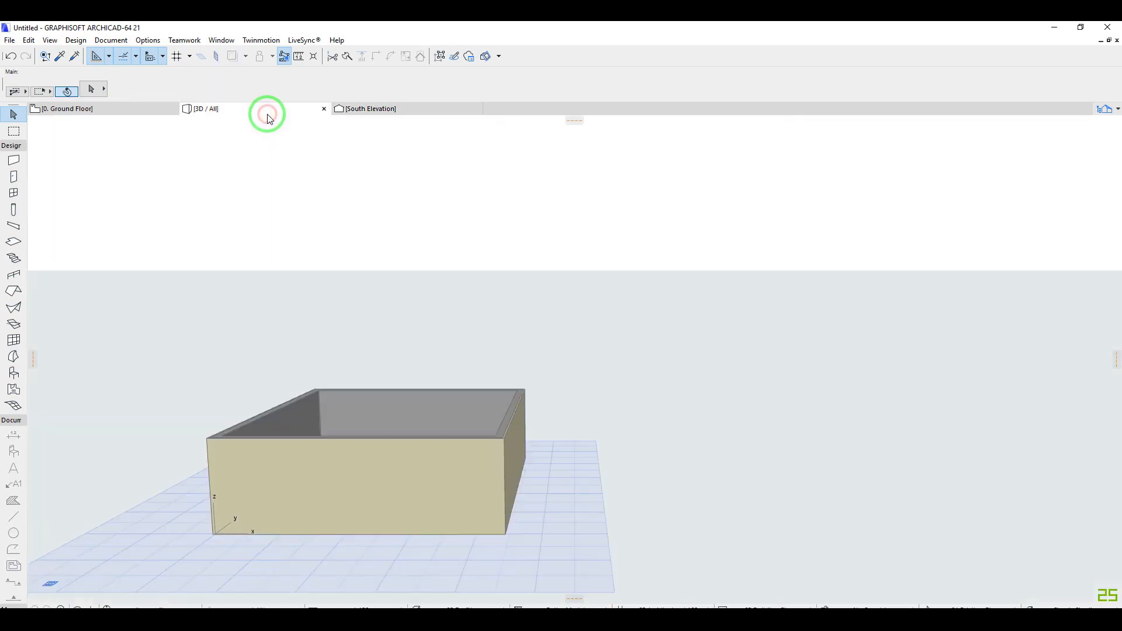
{"action": "mouse_move", "coordinate": [366, 323]}
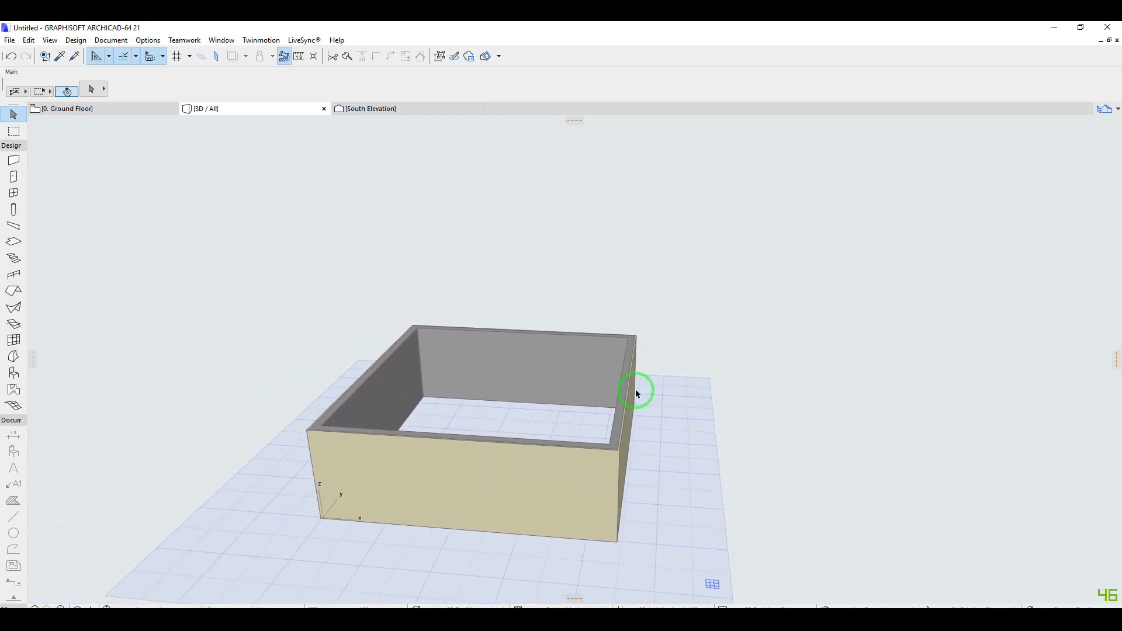
{"action": "left_click_drag", "start_coordinate": [636, 393], "coordinate": [549, 413]}
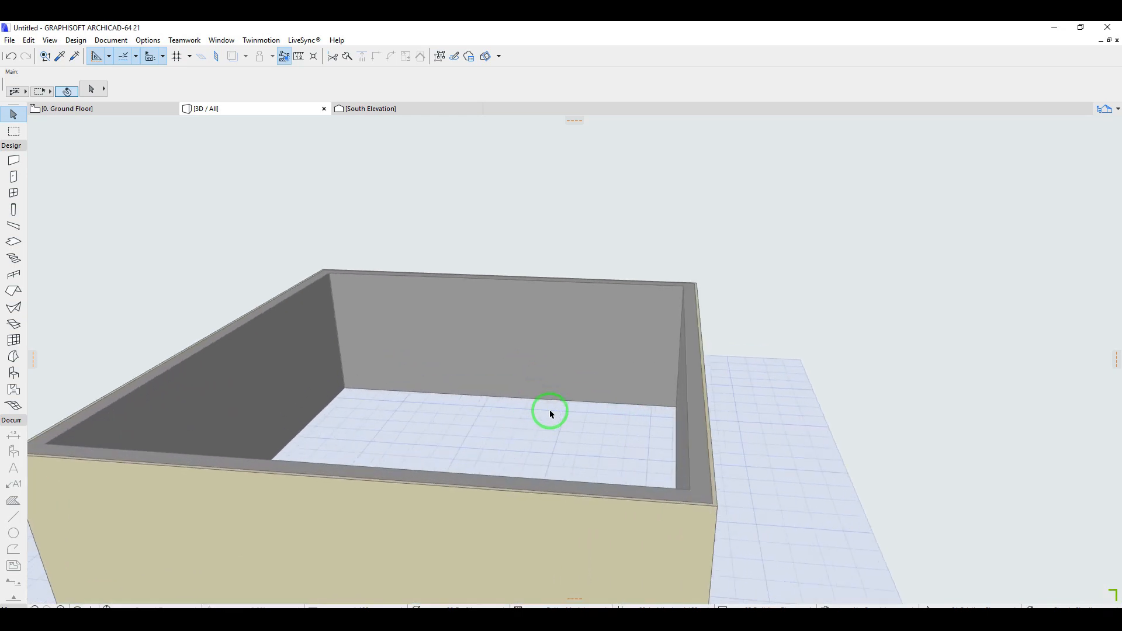
{"action": "left_click_drag", "start_coordinate": [549, 414], "coordinate": [554, 401]}
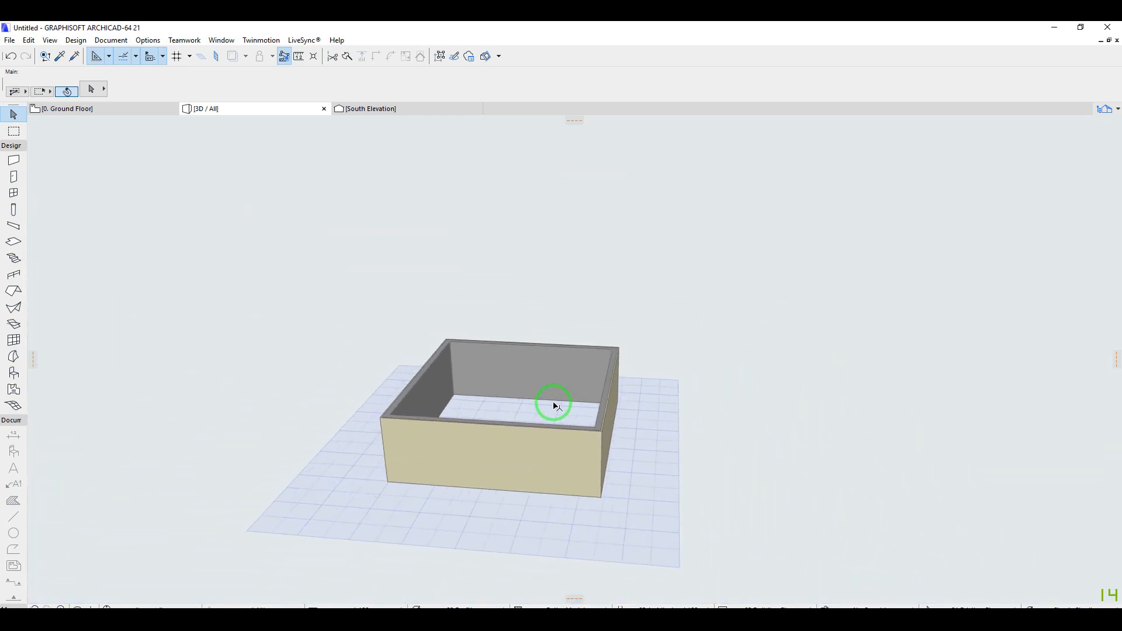
{"action": "mouse_move", "coordinate": [554, 404]}
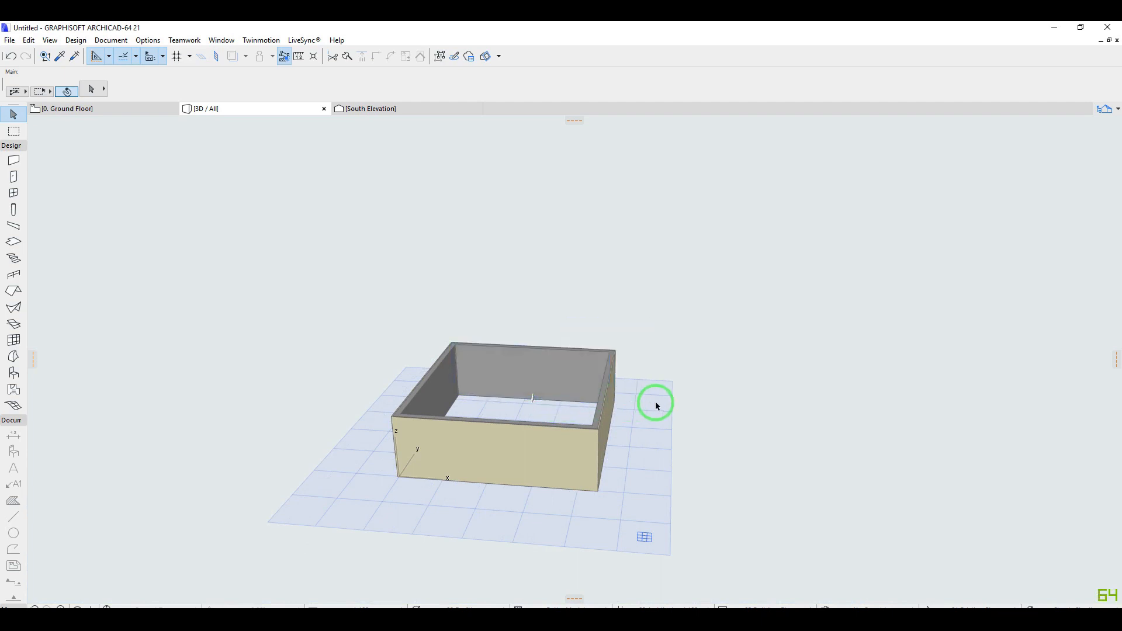
{"action": "mouse_move", "coordinate": [149, 119]}
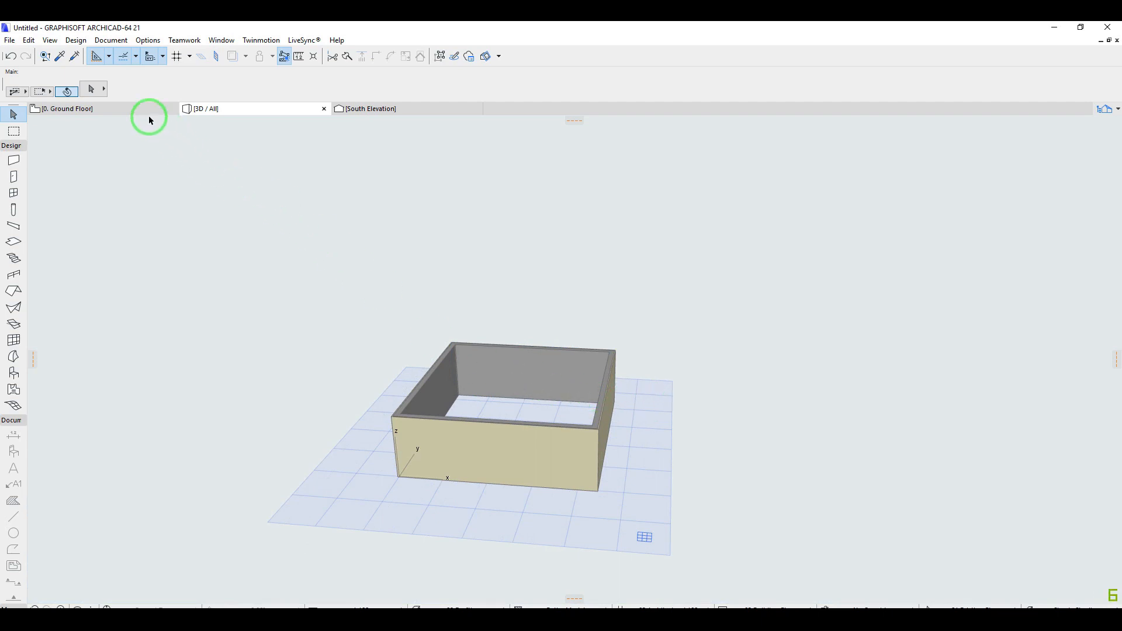
{"action": "left_click", "coordinate": [68, 108]}
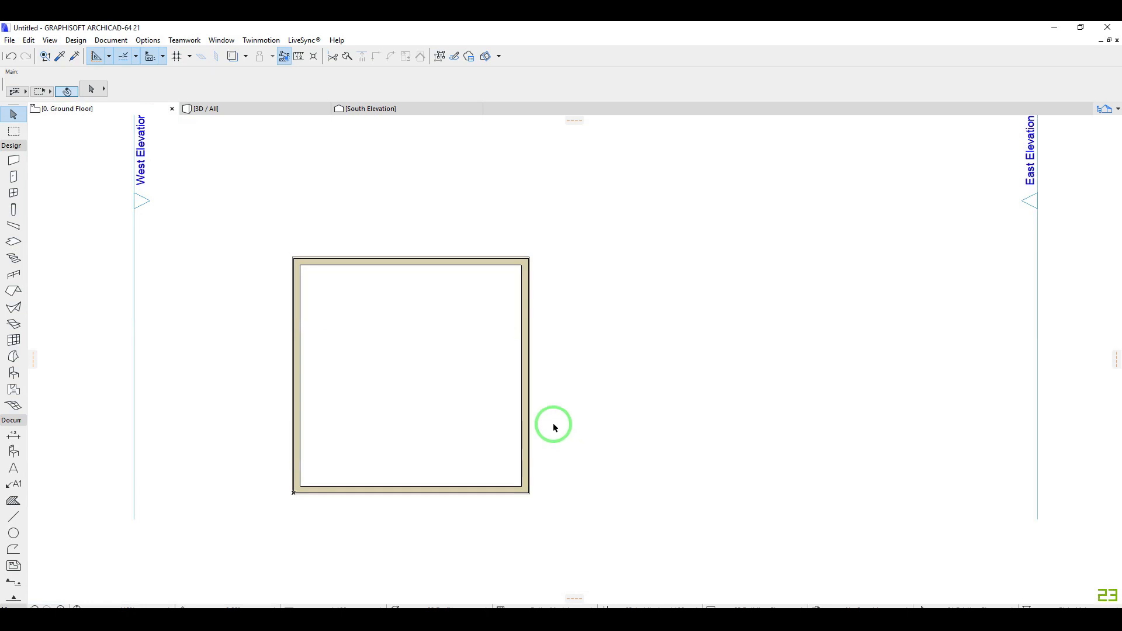
{"action": "left_click_drag", "start_coordinate": [553, 428], "coordinate": [565, 436]}
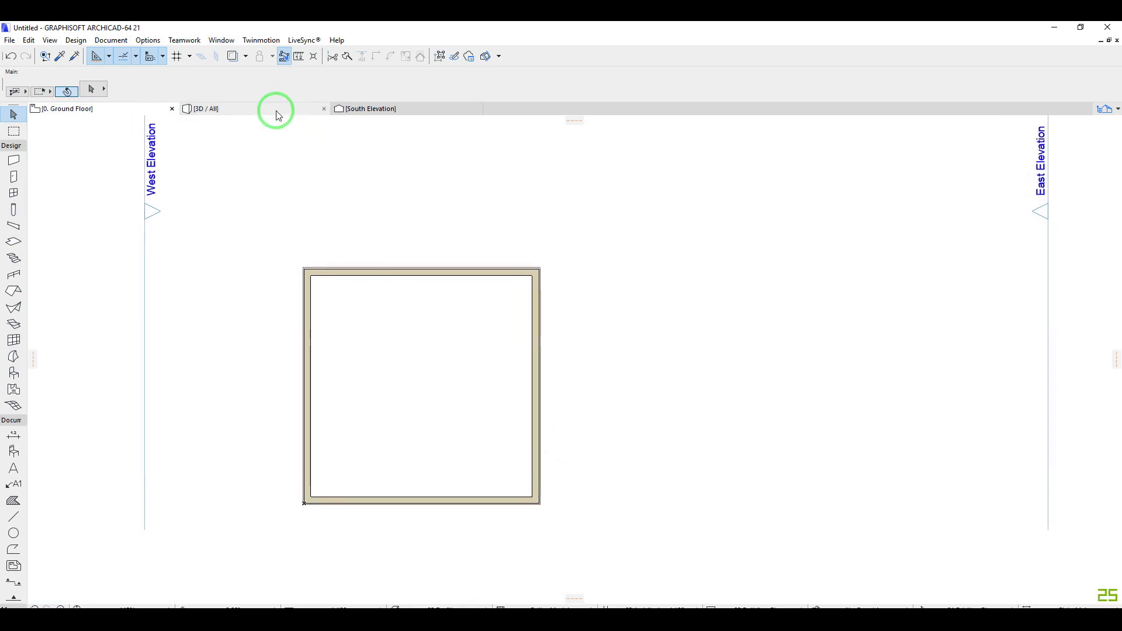
{"action": "left_click", "coordinate": [208, 107]}
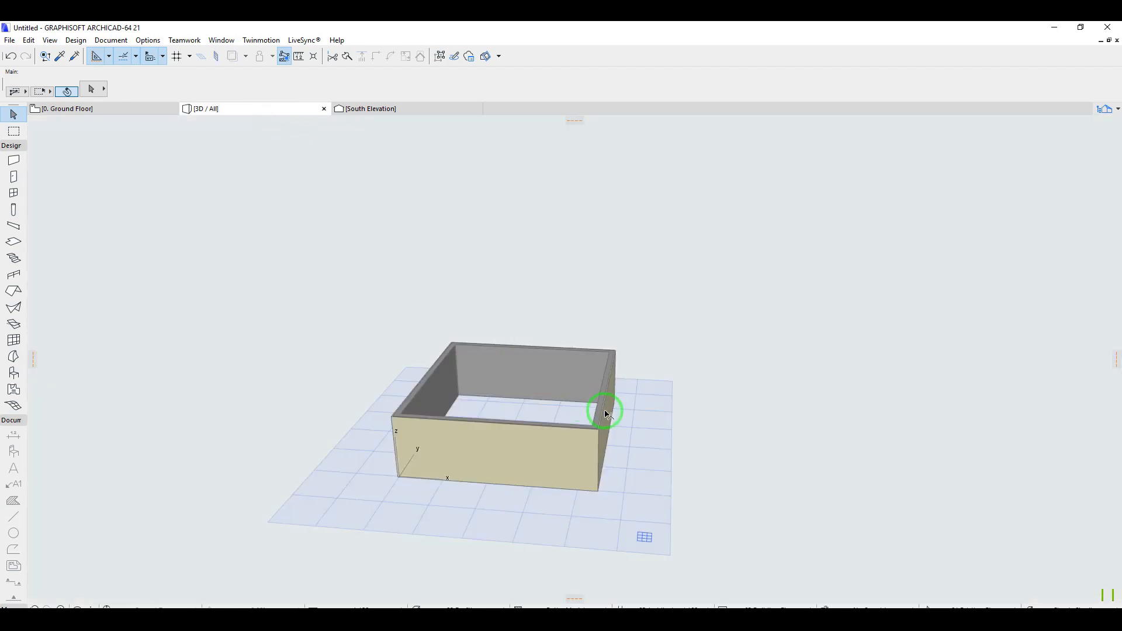